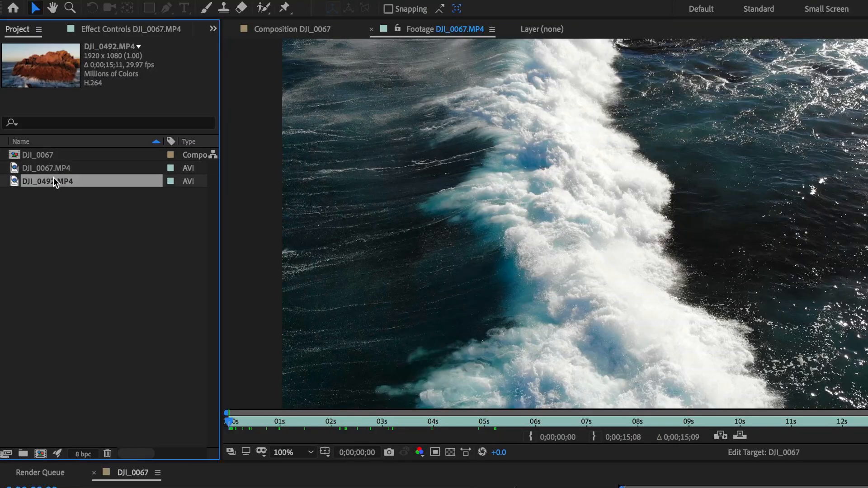
Create a new composition from the DJI_0067.MP4 ocean clip via New Comp from Selection.
left_click(47, 169)
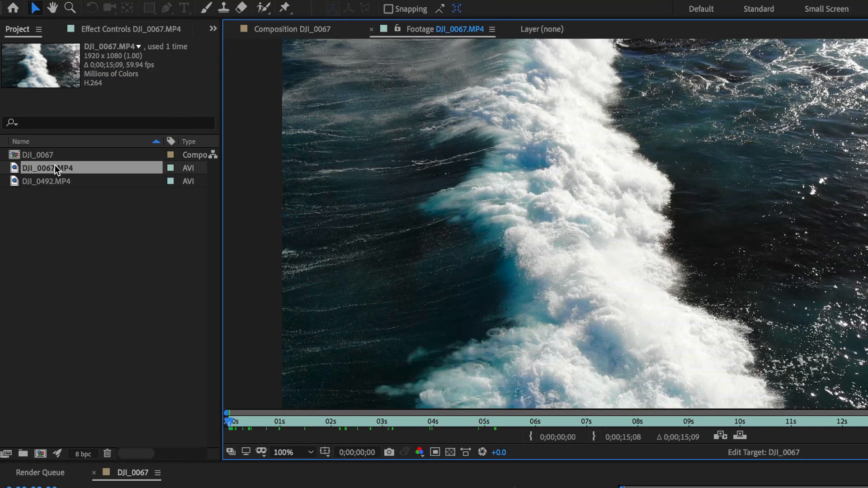
right_click(47, 168)
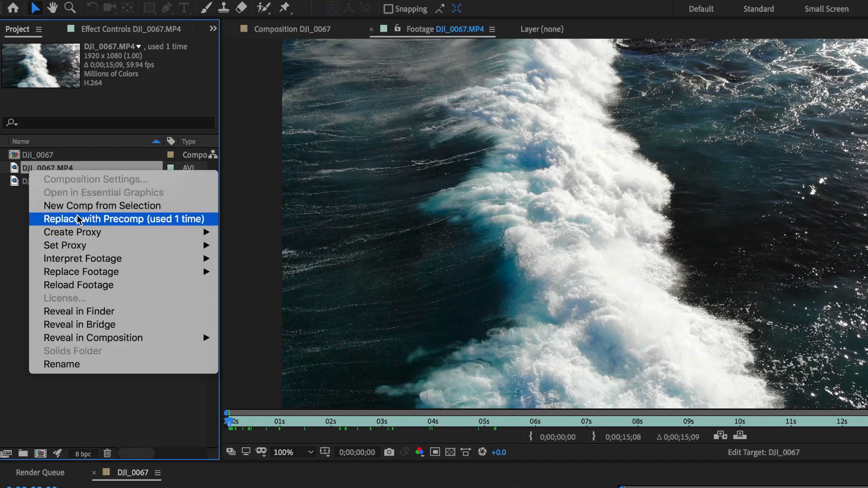
left_click(123, 219)
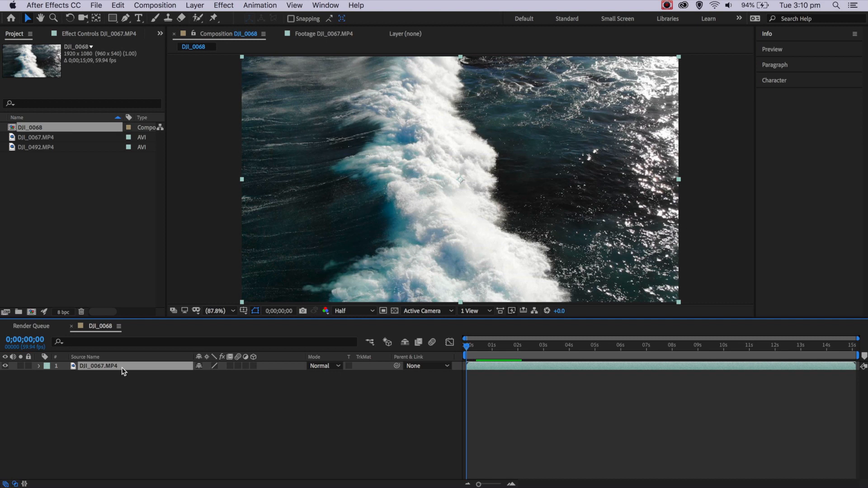
mouse_move(191, 5)
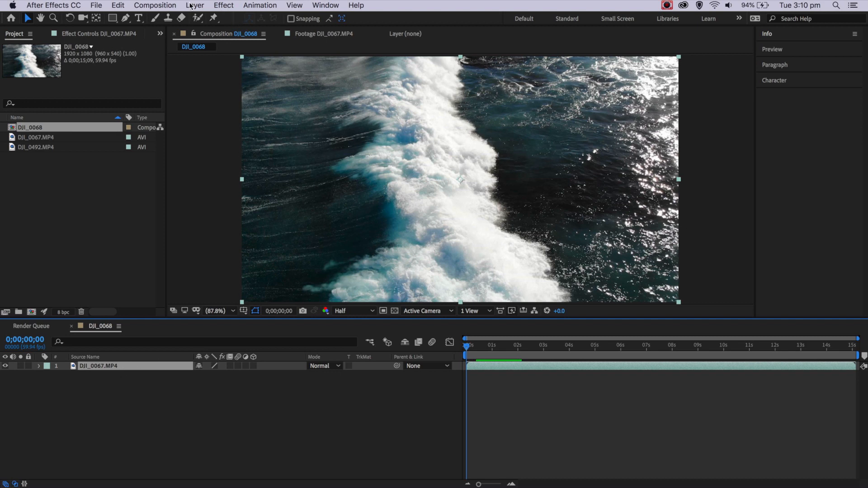
Enable Time Remapping on the DJI_0067.MP4 layer from the Layer menu.
left_click(194, 6)
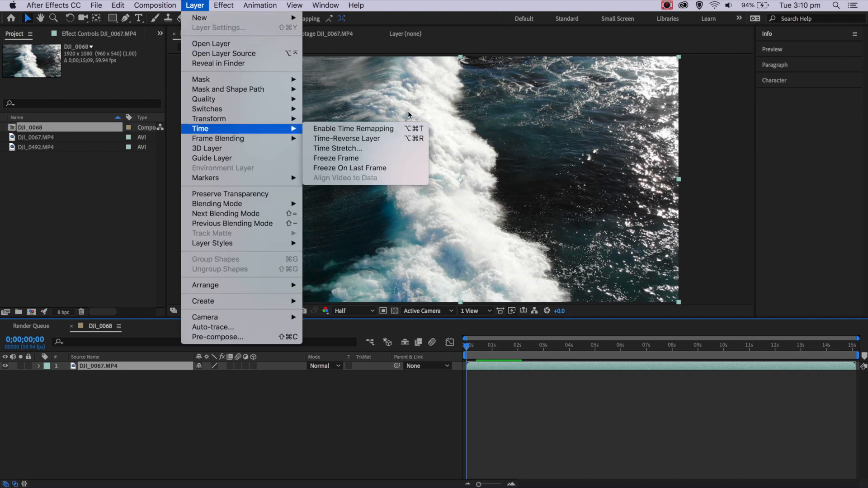
left_click(354, 129)
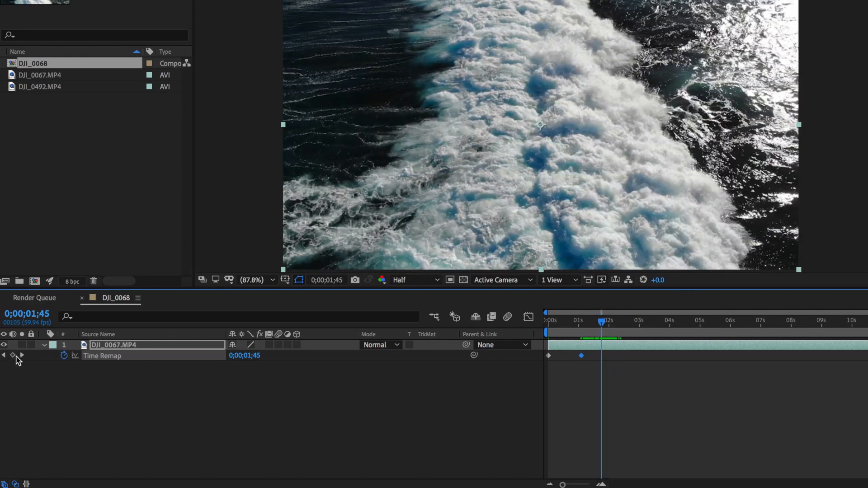
Add a Time Remap keyframe at 1;45 and shift another keyframe to 1;05.
left_click(621, 323)
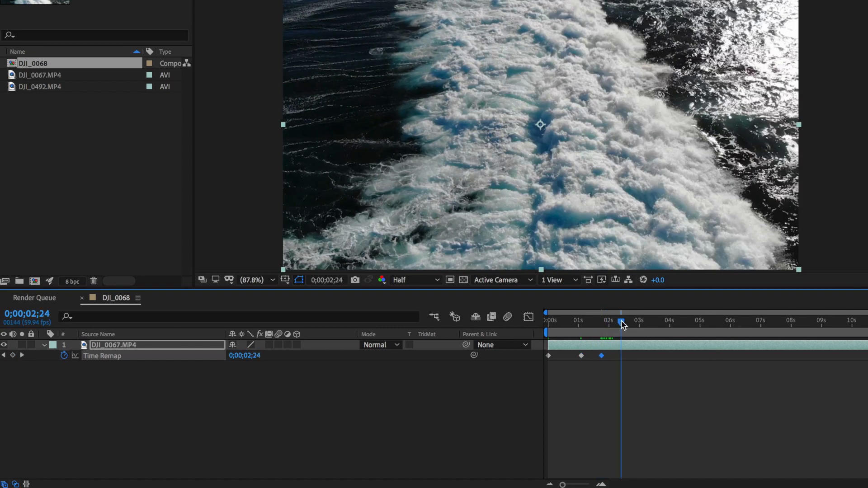
left_click_drag(620, 323, 646, 324)
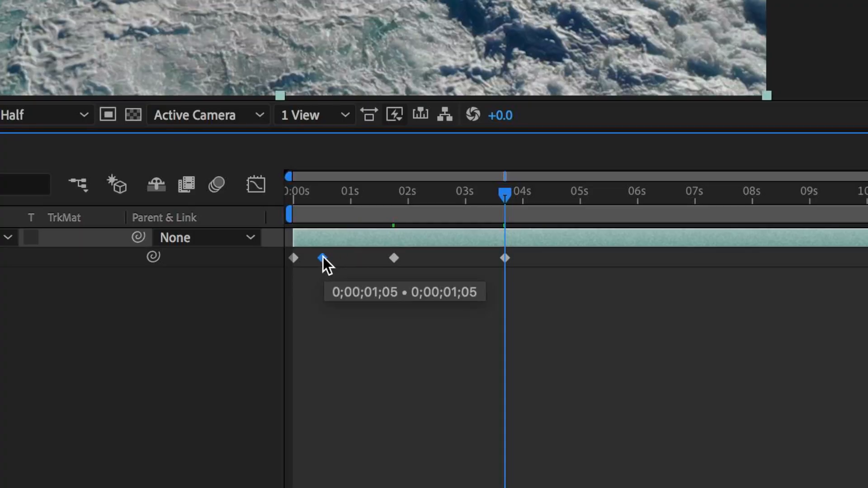
left_click_drag(322, 257, 393, 258)
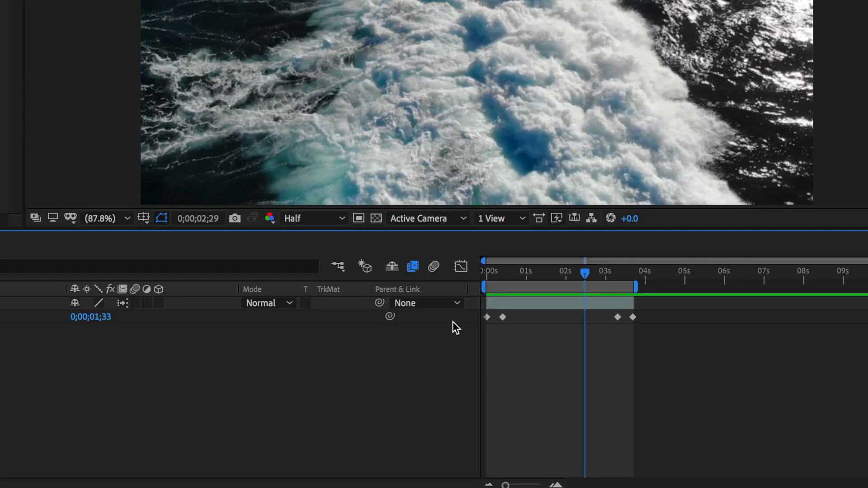
Ease the speed graph handles at the clip start and end into a U-shaped curve.
left_click(460, 266)
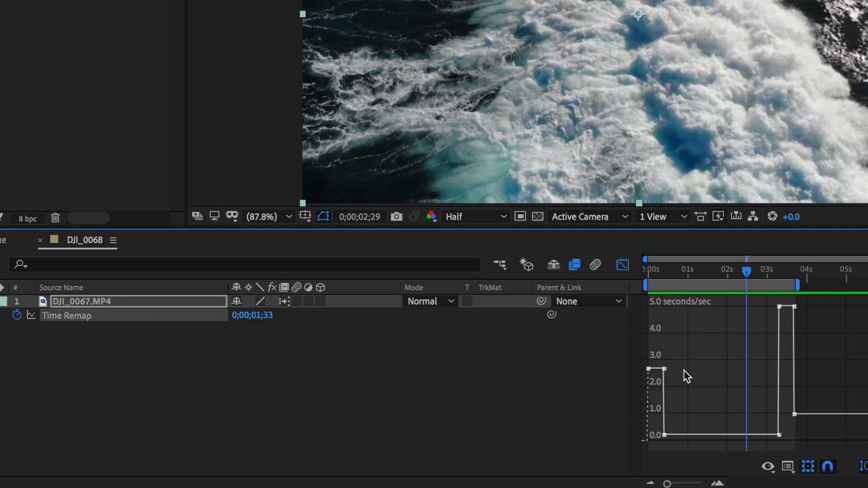
mouse_move(678, 376)
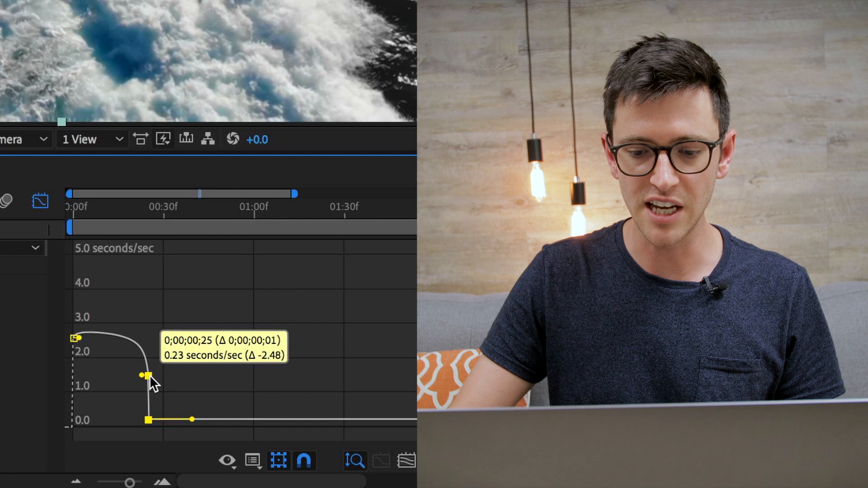
left_click_drag(142, 375, 145, 419)
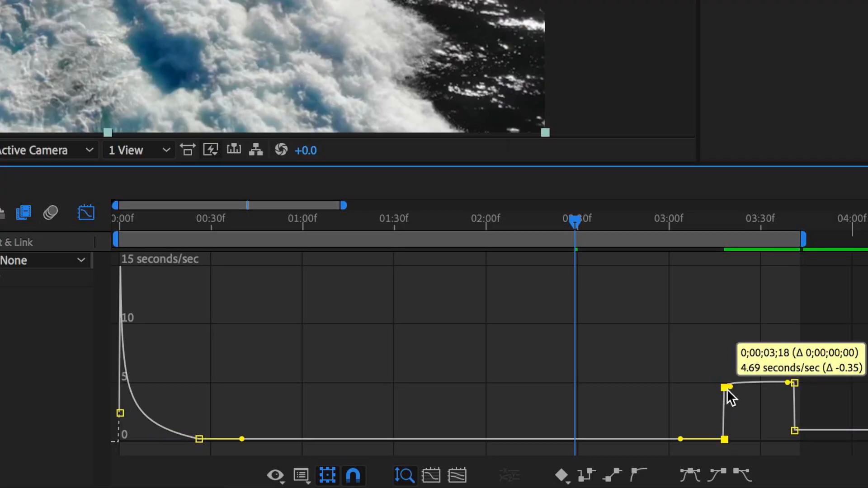
left_click_drag(728, 386, 728, 438)
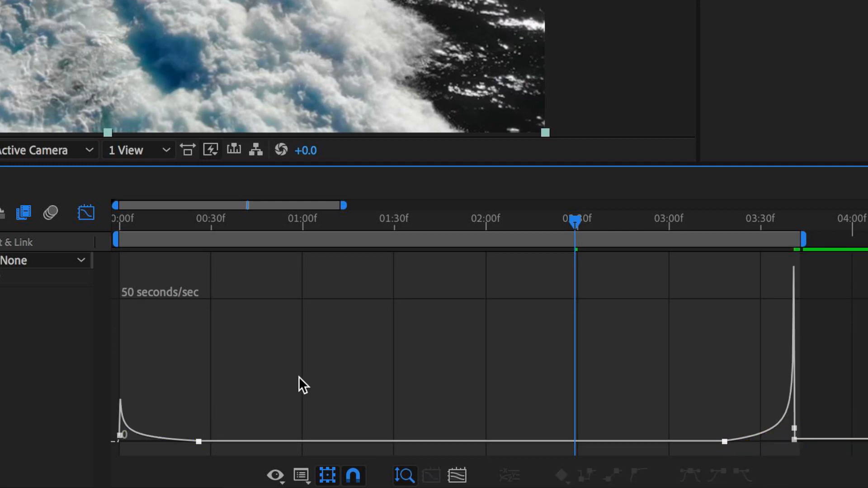
mouse_move(164, 237)
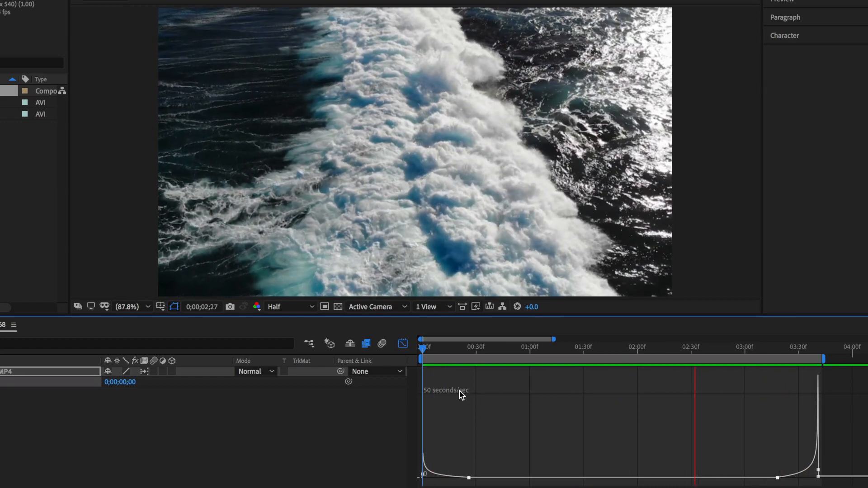
left_click(531, 346)
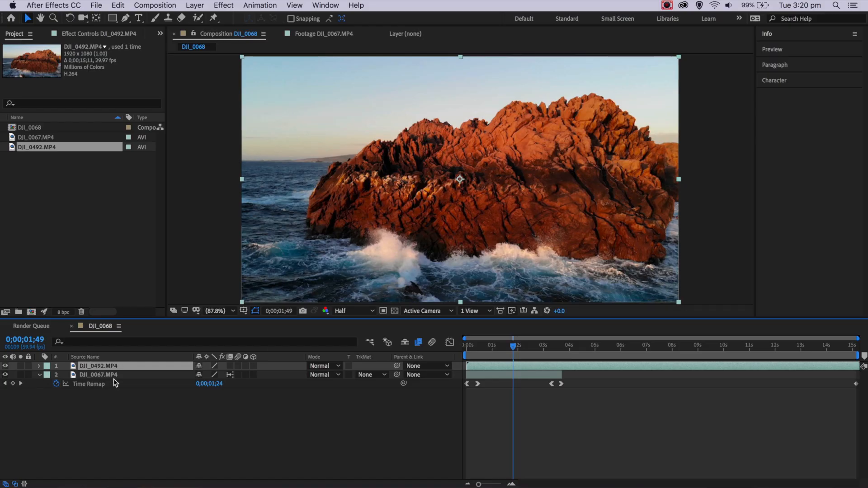
Enable time remapping on DJI_0492, add a keyframe, and slide it to start near 3 seconds.
left_click(194, 6)
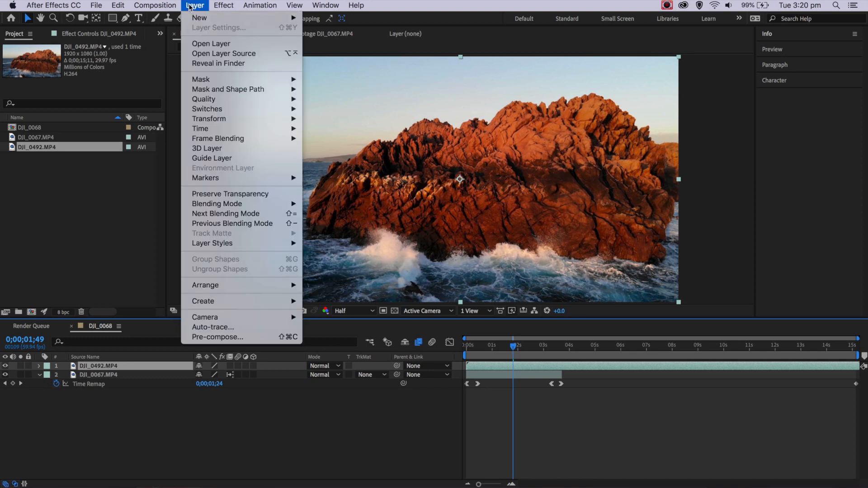
left_click(612, 258)
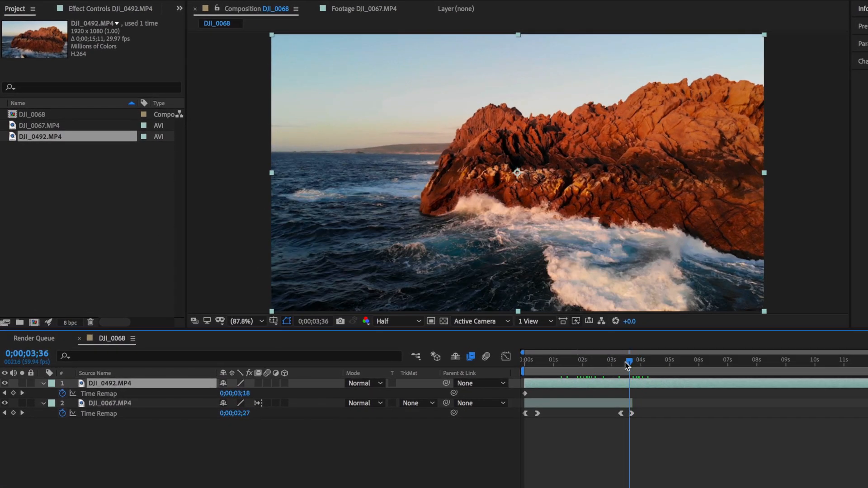
left_click_drag(627, 360, 613, 360)
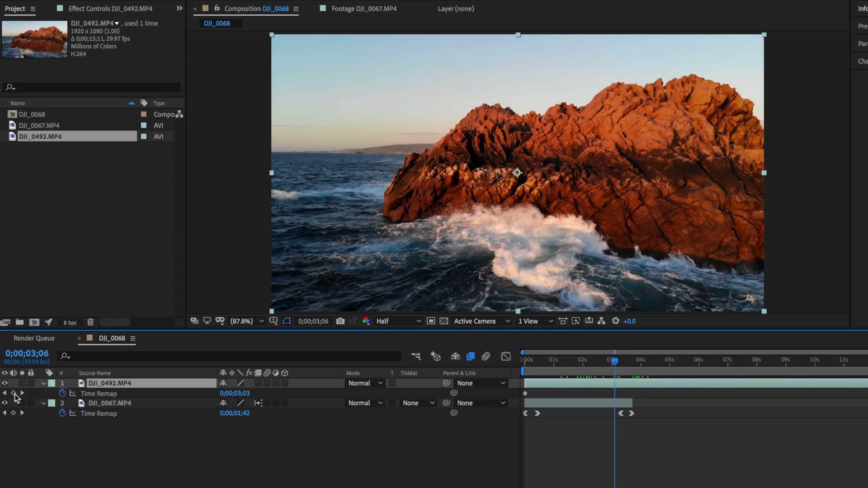
left_click(693, 361)
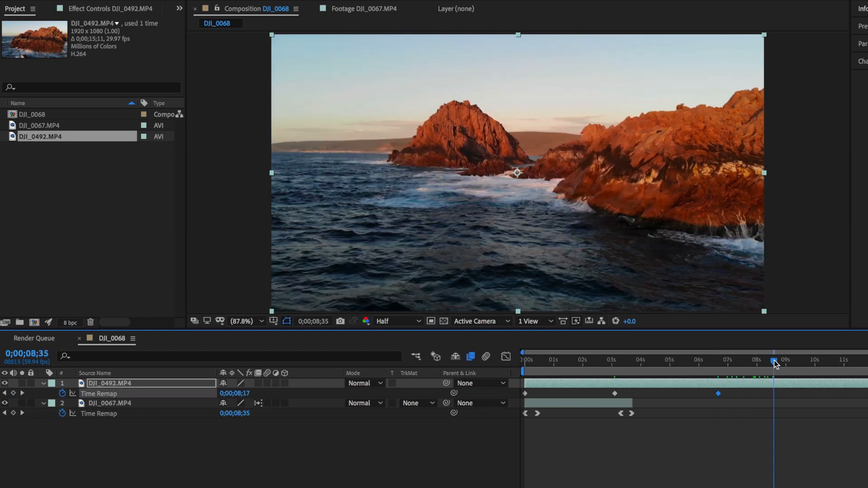
left_click_drag(774, 362, 761, 363)
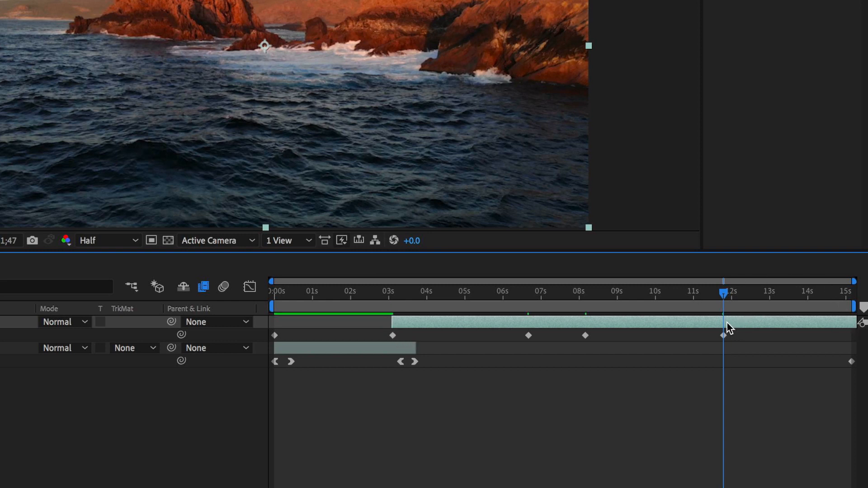
mouse_move(724, 299)
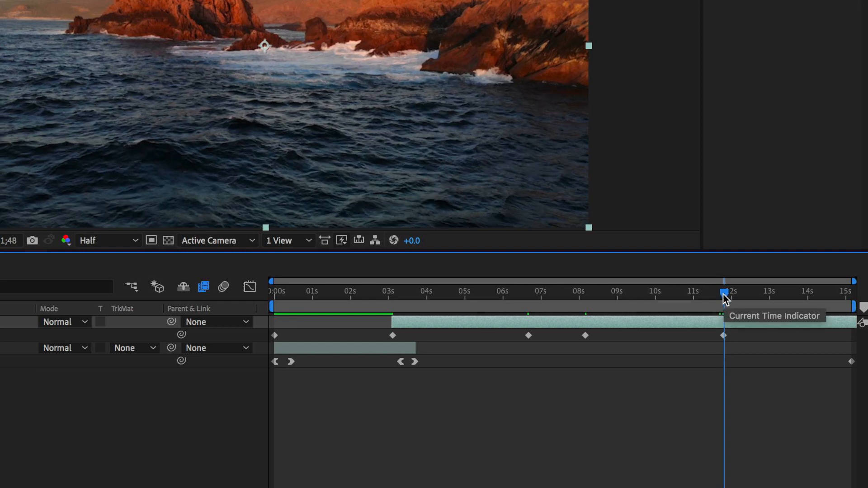
Trim DJI_0492's out point at 12 seconds and select its final Time Remap keyframes.
left_click(76, 8)
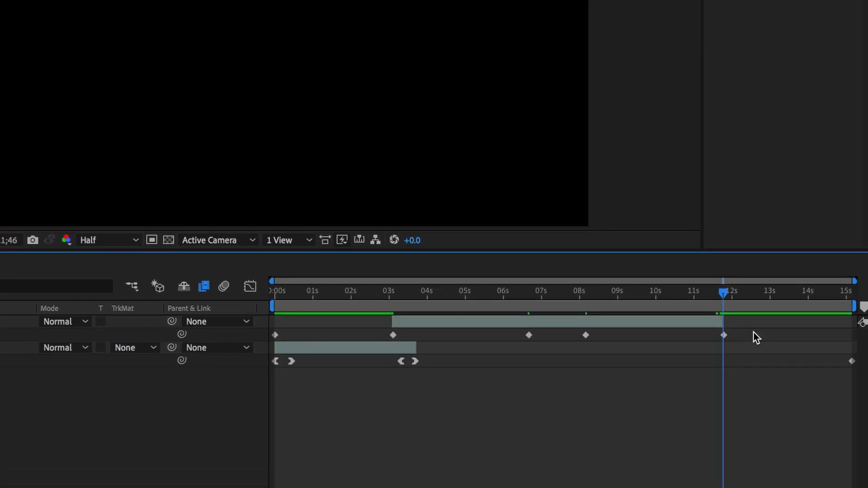
left_click(460, 334)
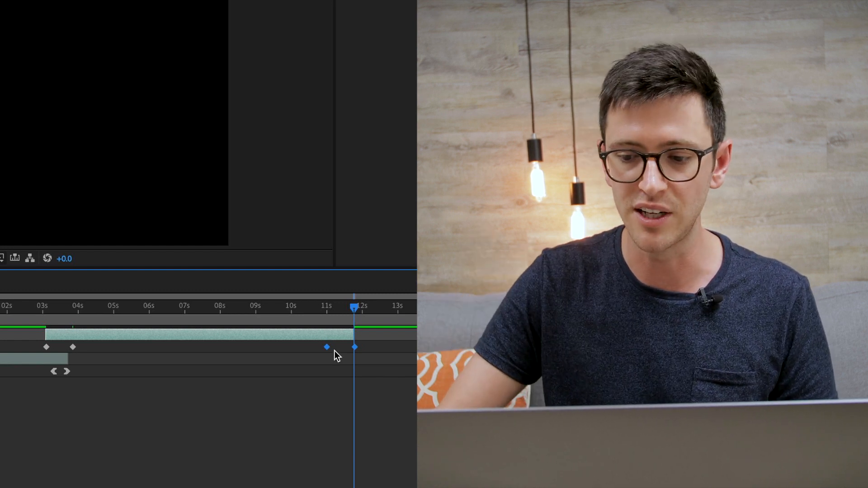
Move the last keyframes earlier to about 8 seconds and shorten the layer to match.
left_click_drag(327, 347, 191, 347)
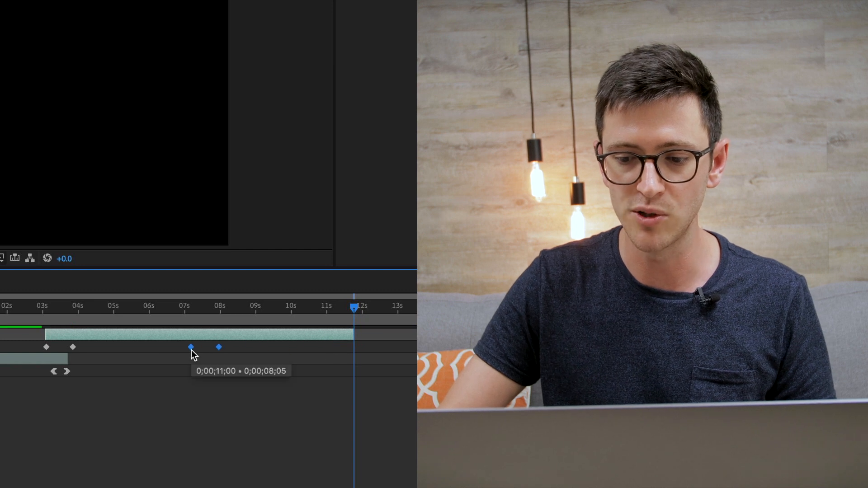
left_click_drag(355, 334, 226, 332)
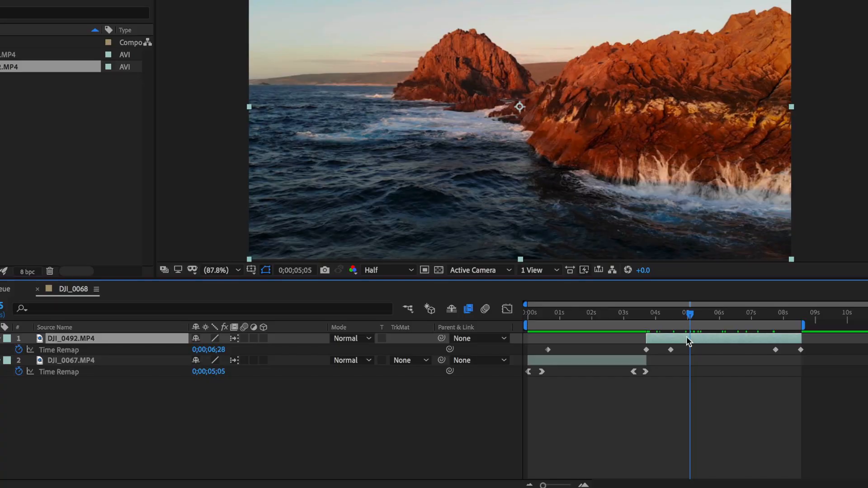
Ease the DJI_0492 speed graph handles around 4 and 8 seconds into smooth ramps.
left_click(506, 309)
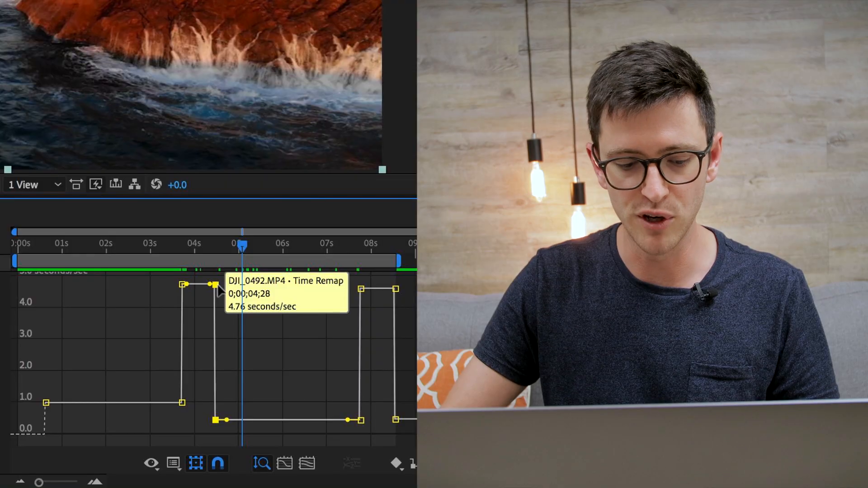
left_click_drag(215, 284, 212, 413)
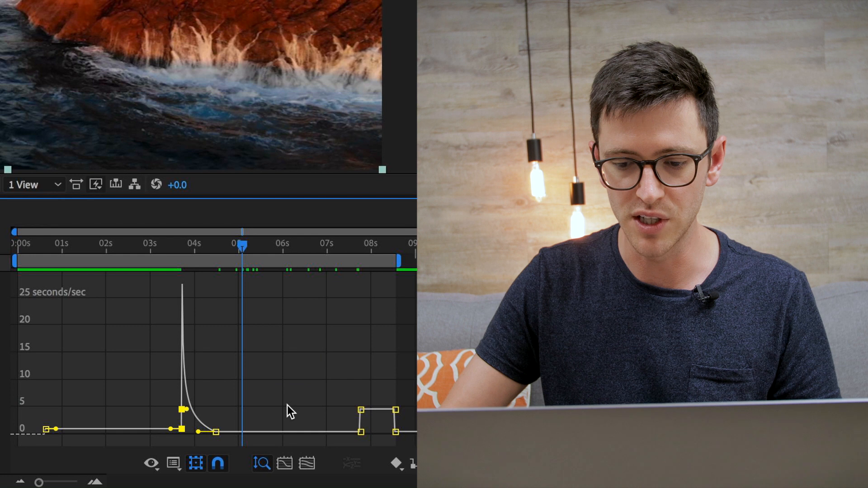
left_click_drag(361, 410, 361, 429)
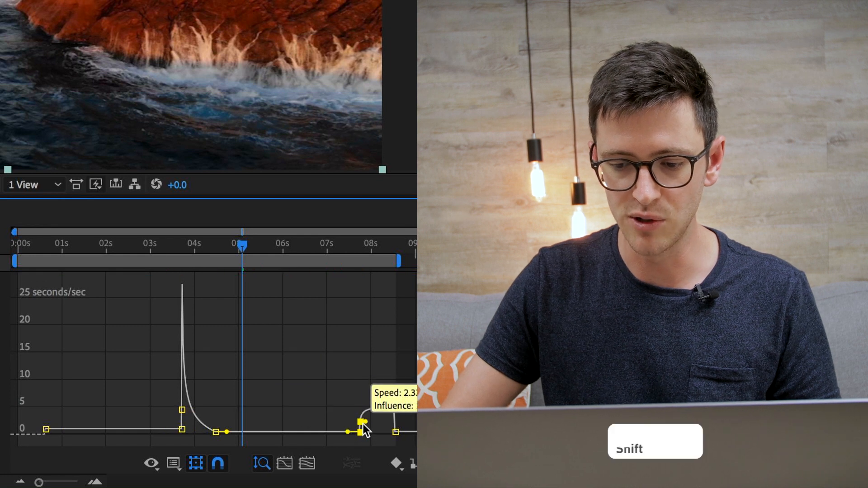
left_click_drag(360, 432, 393, 409)
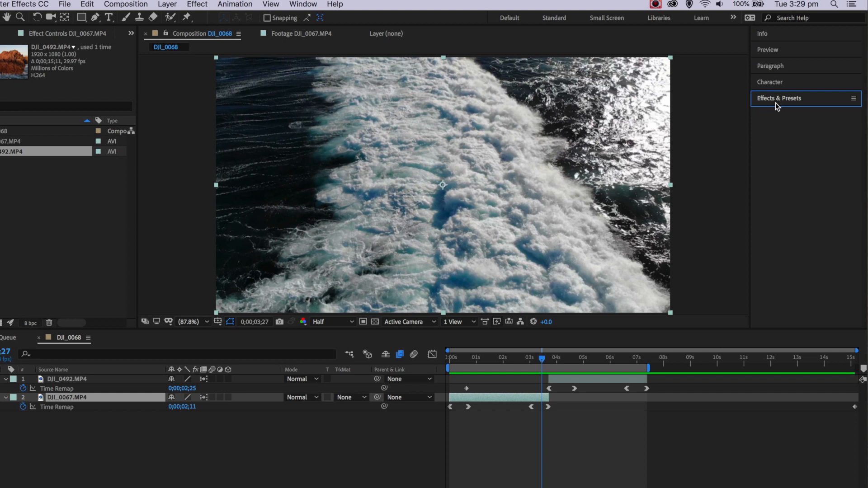
mouse_move(714, 134)
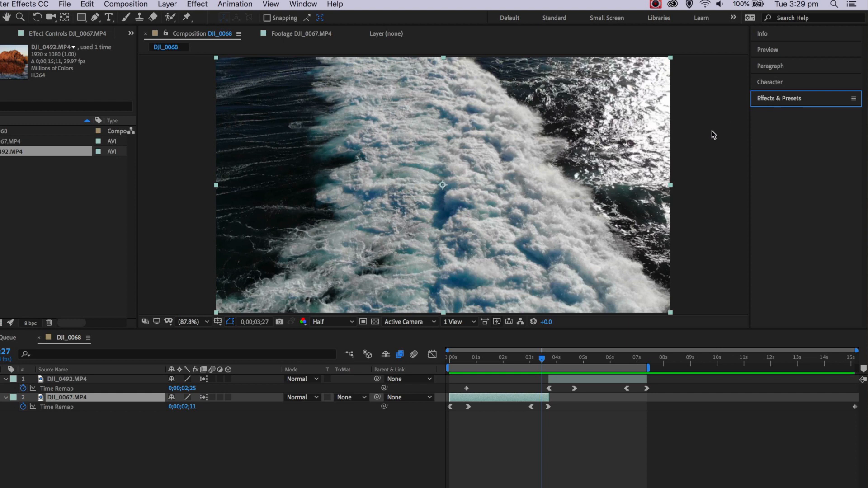
Expand the Effects & Presets panel and confirm it is enabled under Window.
left_click(782, 98)
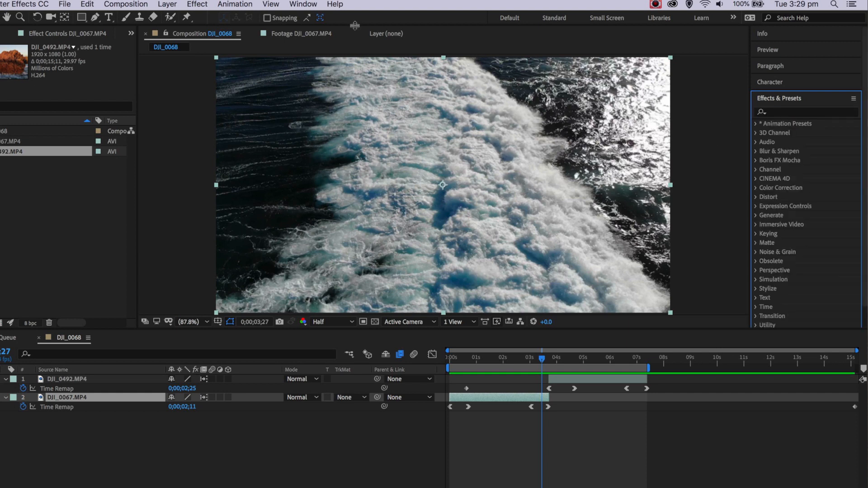
left_click(303, 5)
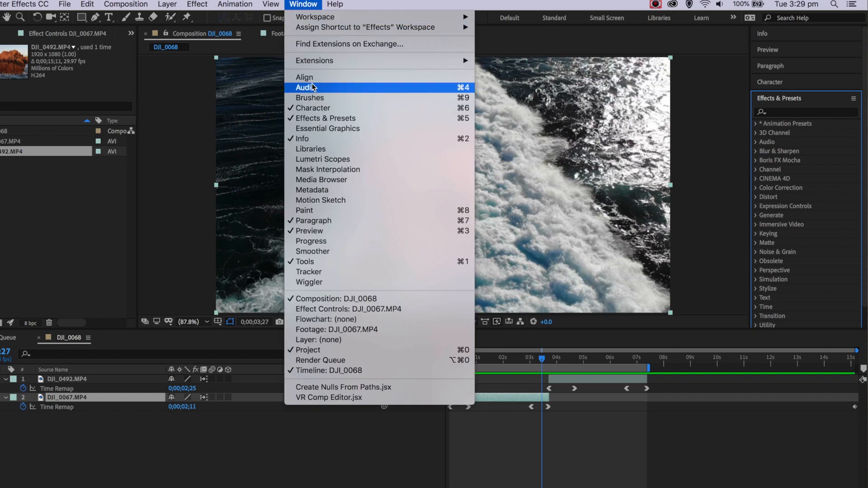
mouse_move(322, 117)
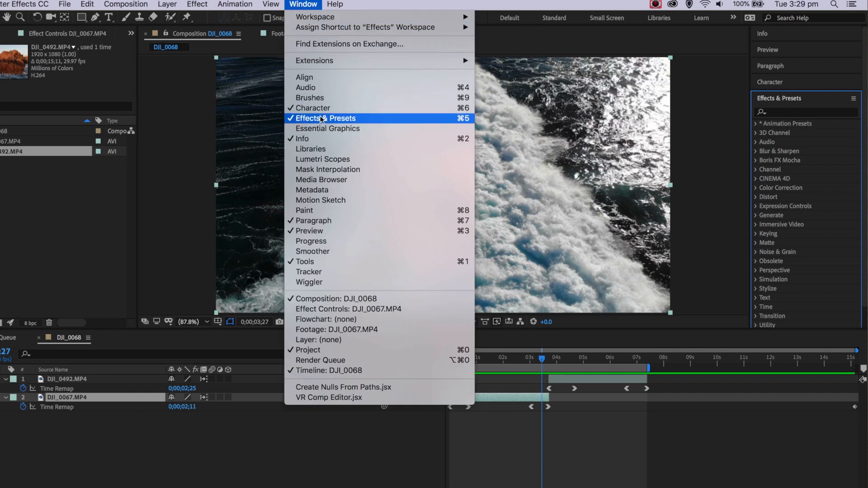
left_click(324, 117)
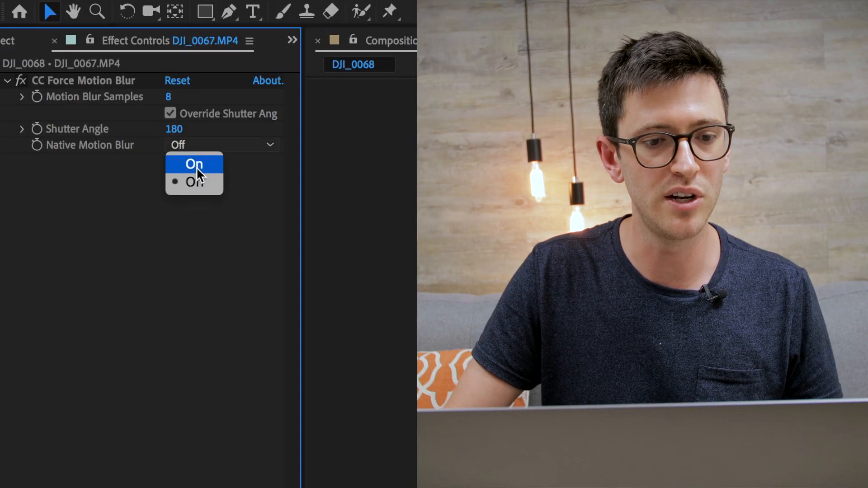
Turn Native Motion Blur on and set the Shutter Angle to 360.
left_click(194, 164)
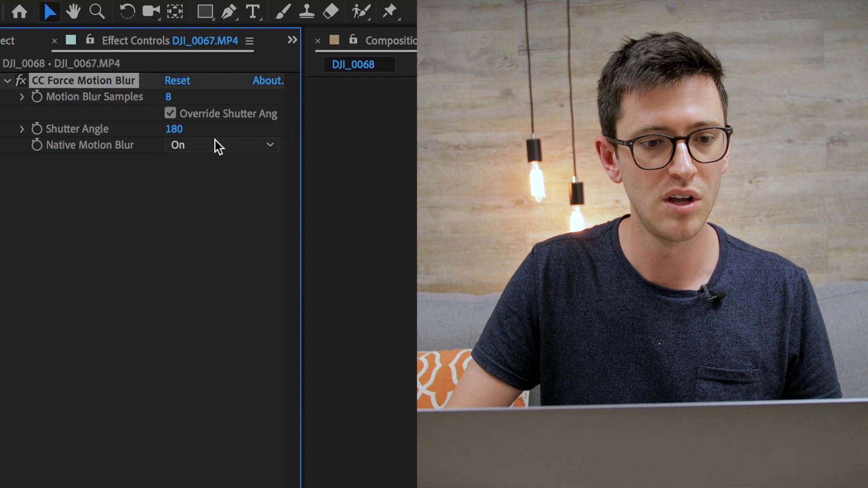
double_click(169, 97)
type("16")
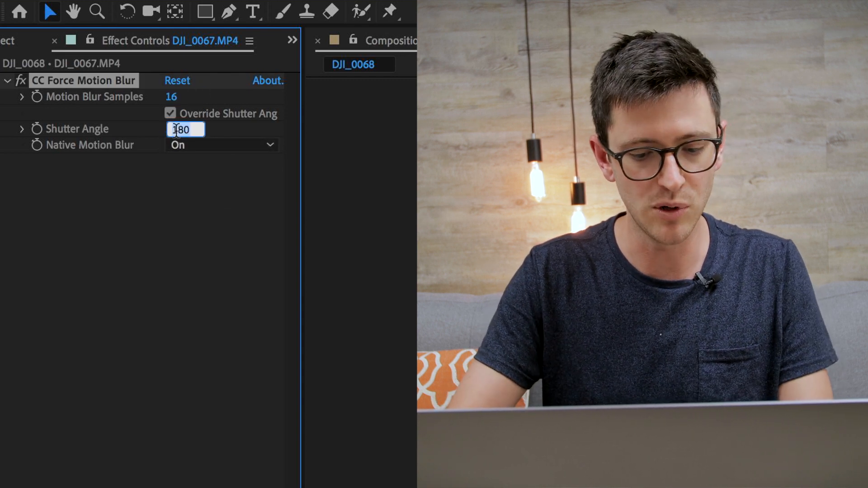
type("360")
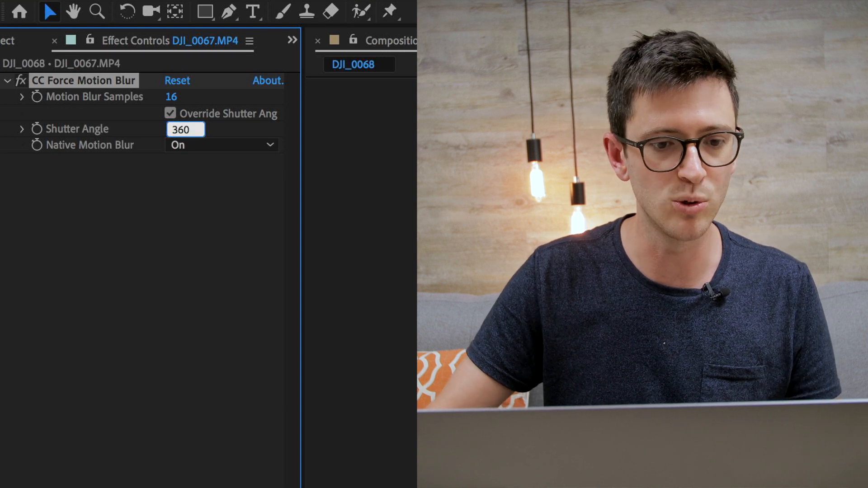